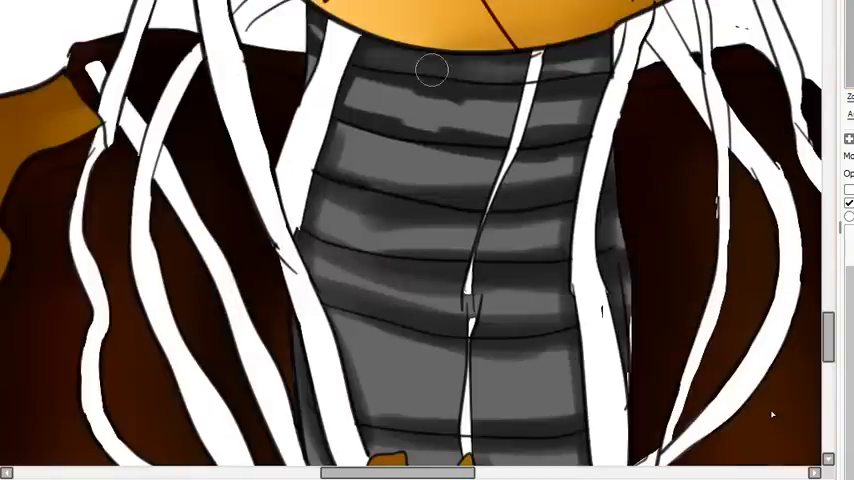
scroll("down", 3)
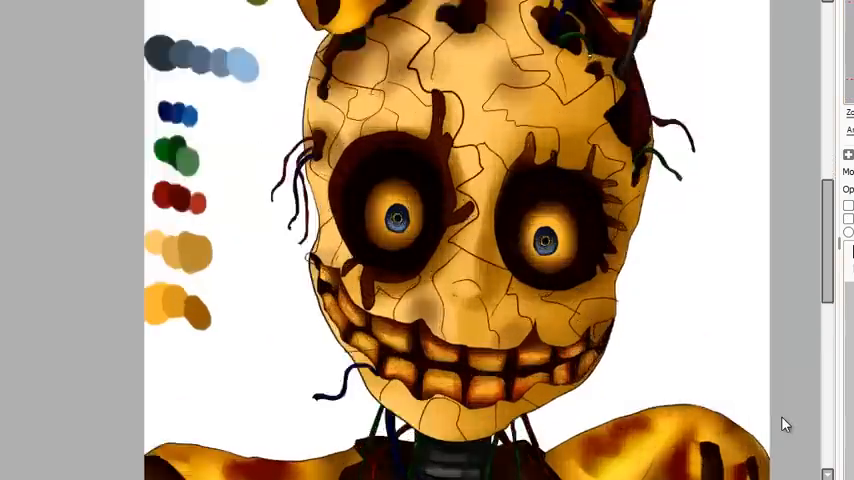
scroll("down", 3)
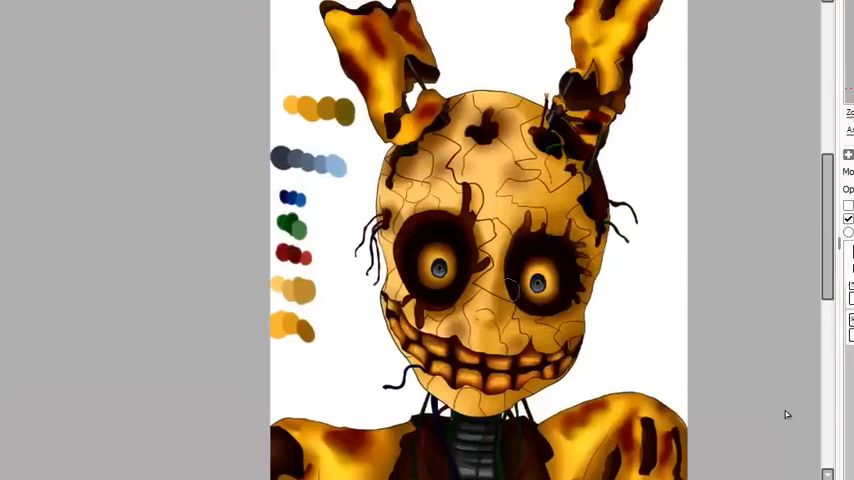
scroll("down", 3)
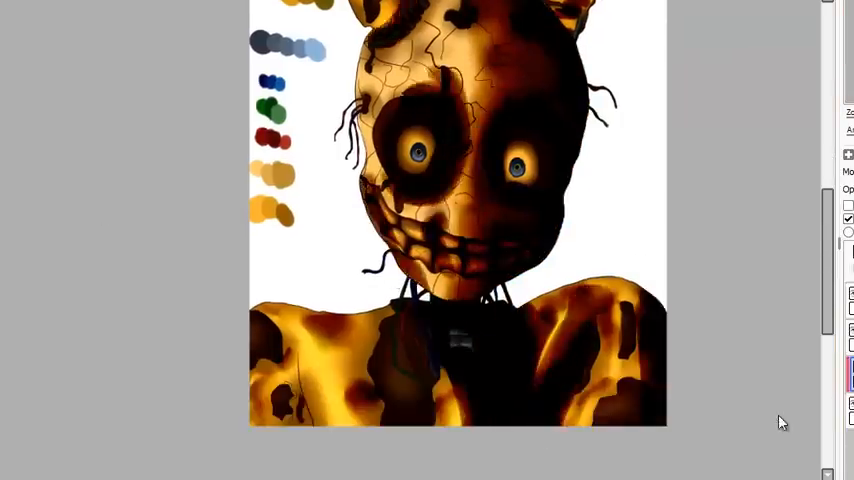